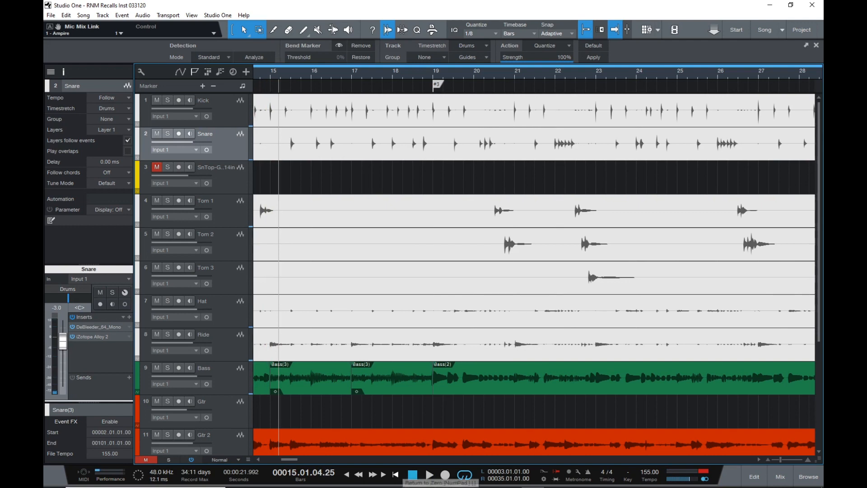
Select the Snare(3) audio event on the Snare track at the song start
click(394, 474)
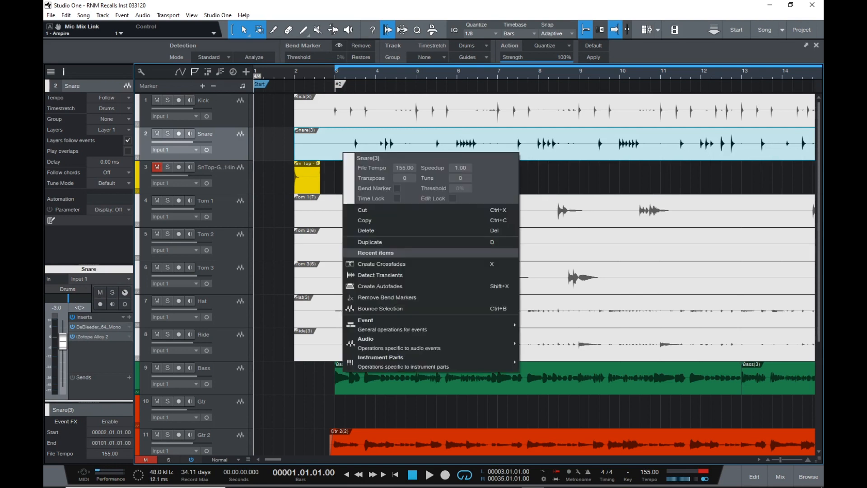
mouse_move(366, 339)
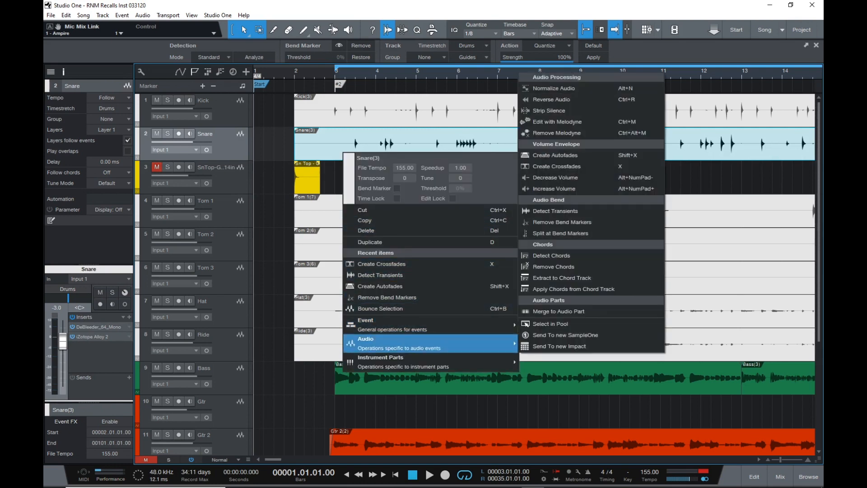
mouse_move(554, 211)
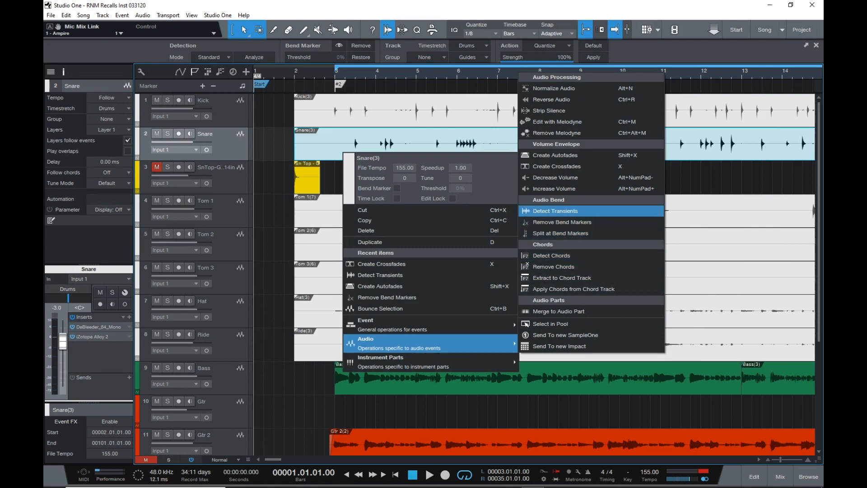
Run Audio > Detect Transients on the Snare event and view its bend markers
click(555, 211)
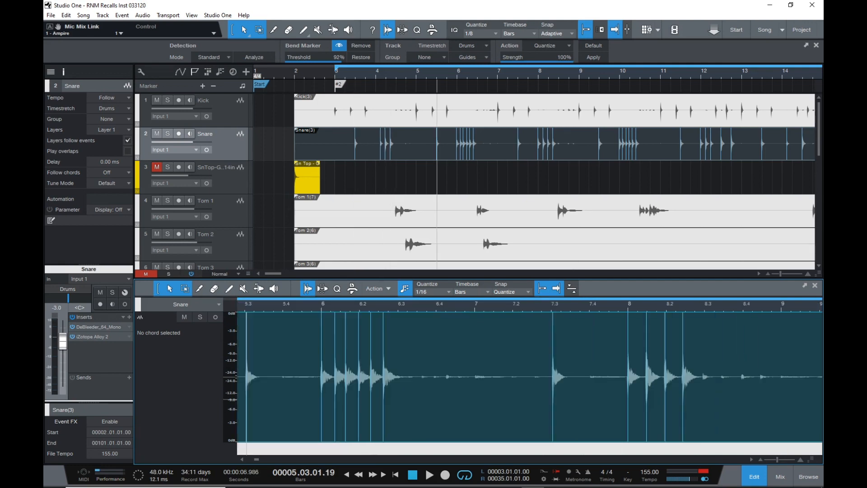
Close the Snare audio editor and select the yellow SnTop-Gretsch14in event
click(430, 474)
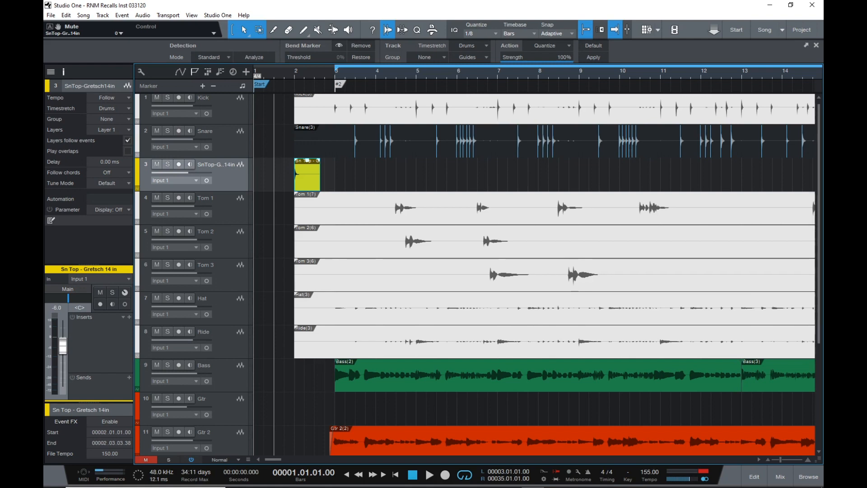
Drag PreSonus Impact from Browse > Instruments to create an Impact XT track
click(807, 476)
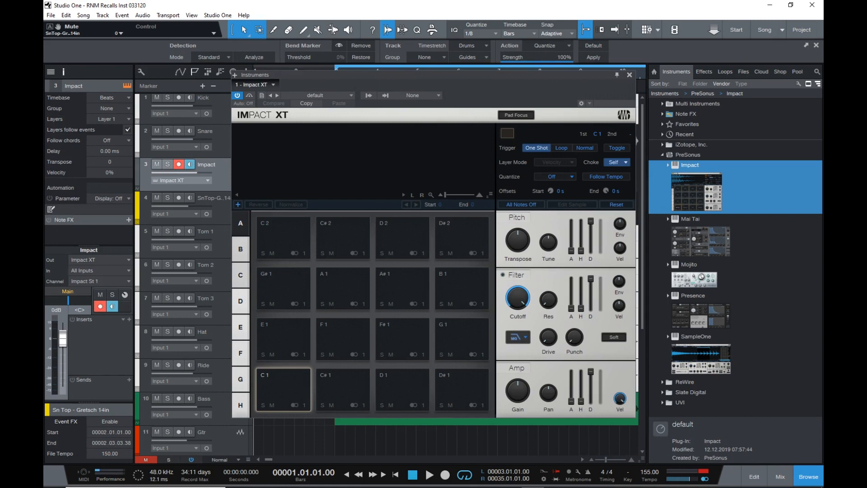
Load the SnTop snare sample onto Impact XT pad C3 and close the instrument window
click(614, 162)
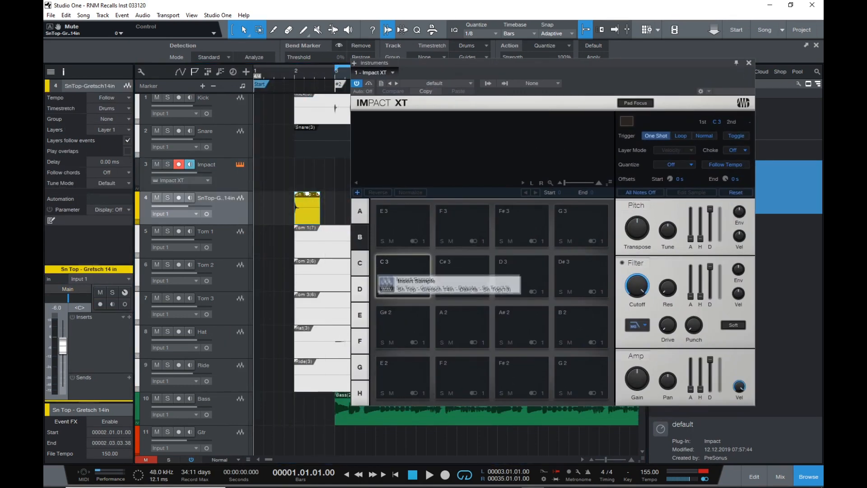
click(417, 281)
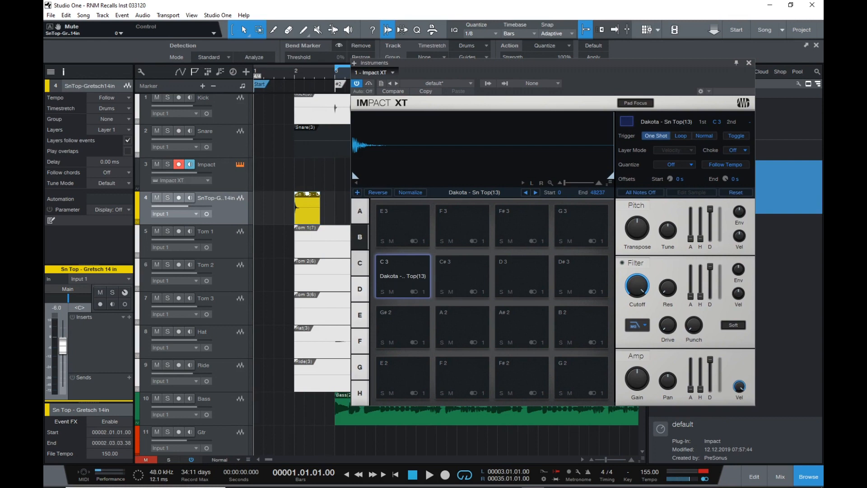
click(402, 275)
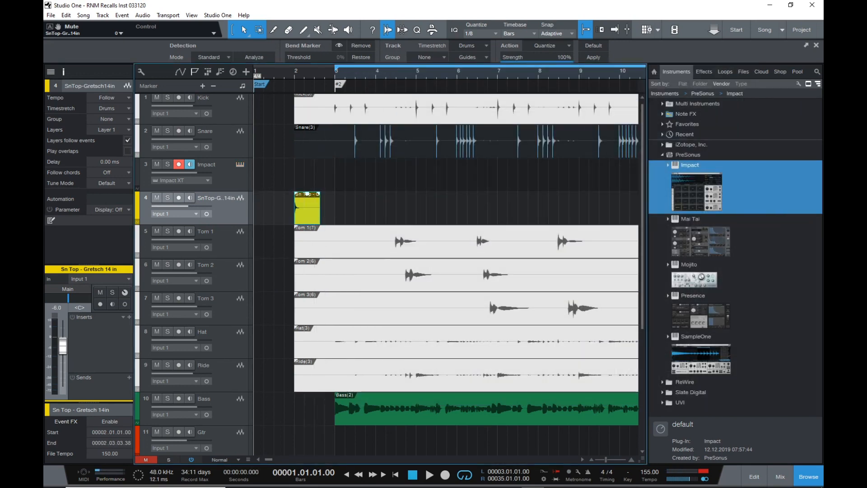
Mute SnTop, turn Snare transients into MIDI notes on the Impact track, and show the mixer
click(99, 292)
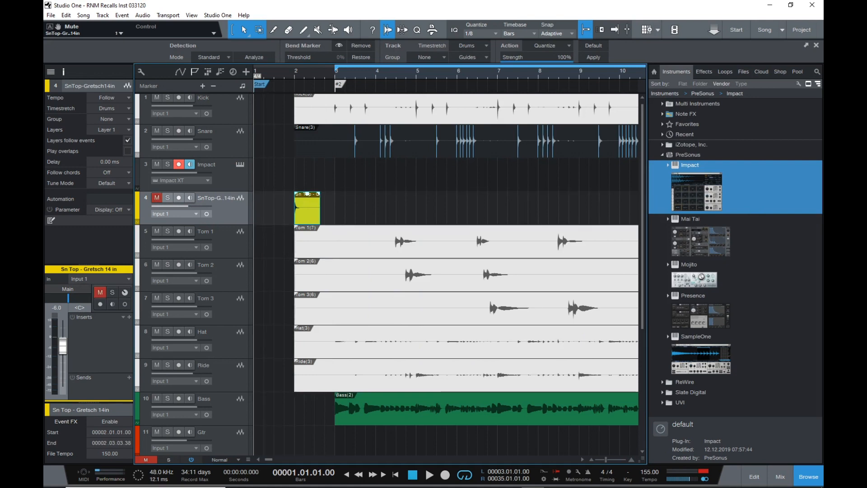
click(204, 131)
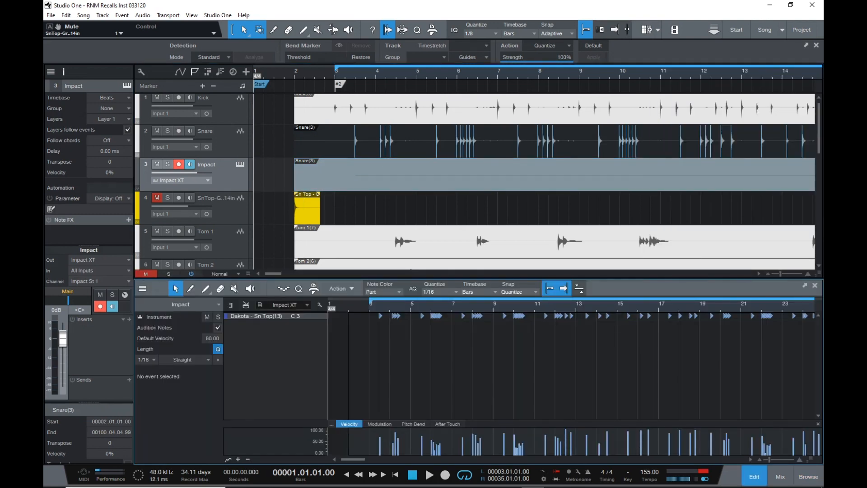
click(779, 476)
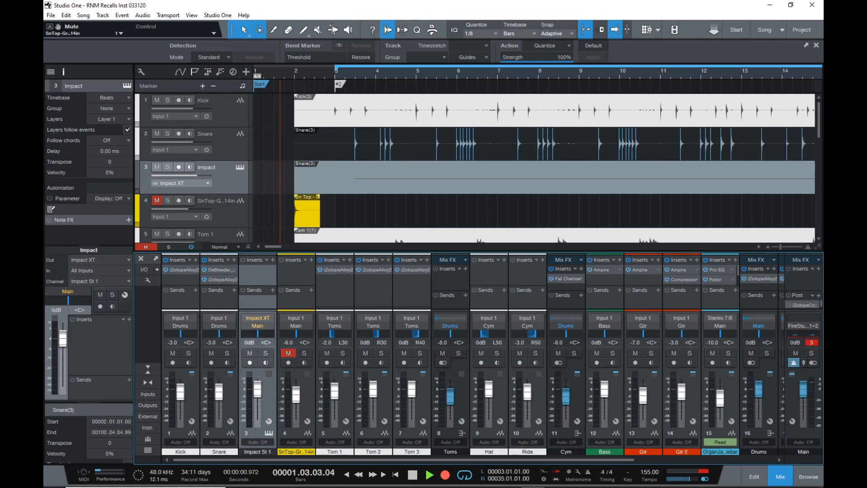
click(429, 474)
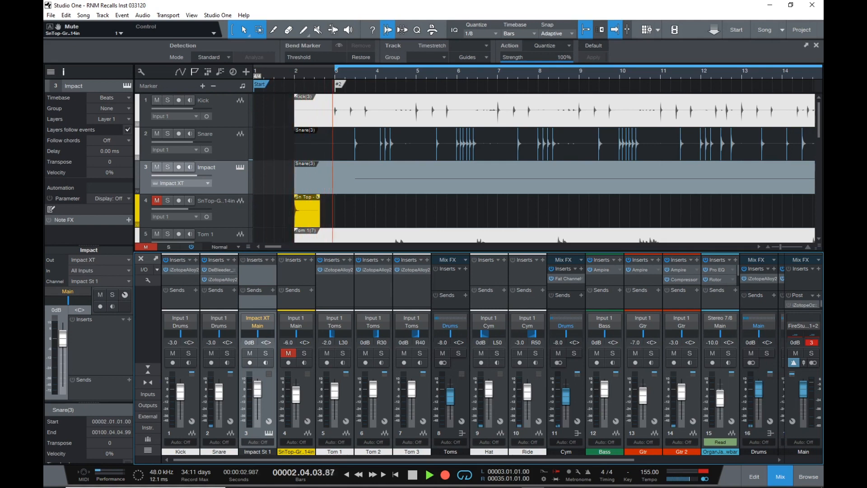